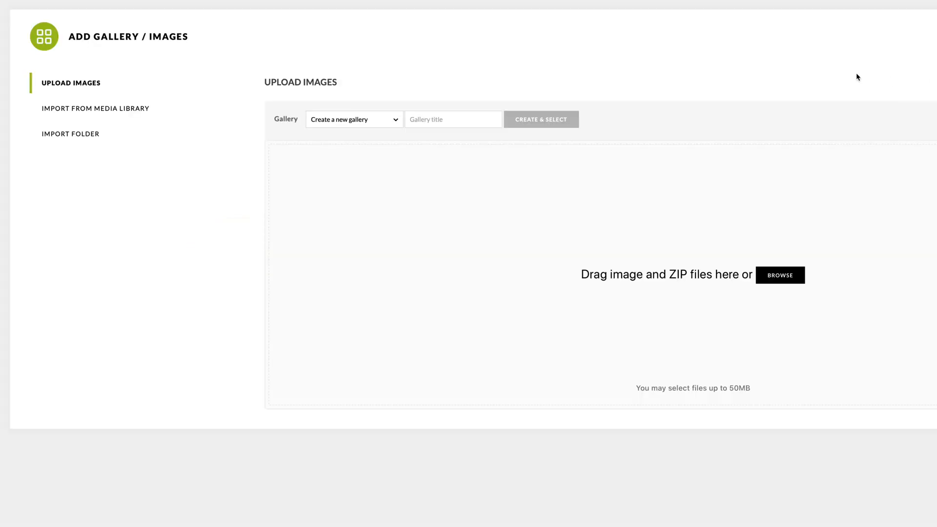
pyautogui.moveTo(925, 96)
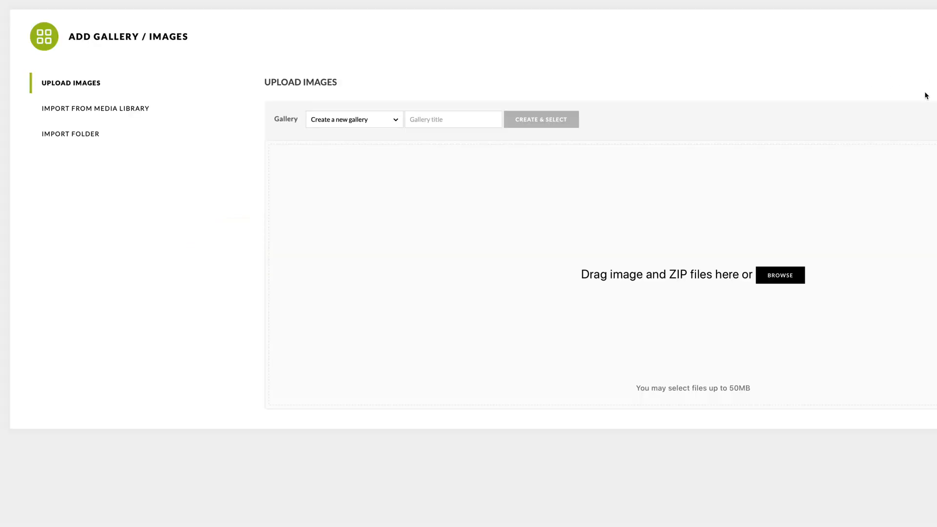
pyautogui.moveTo(923, 69)
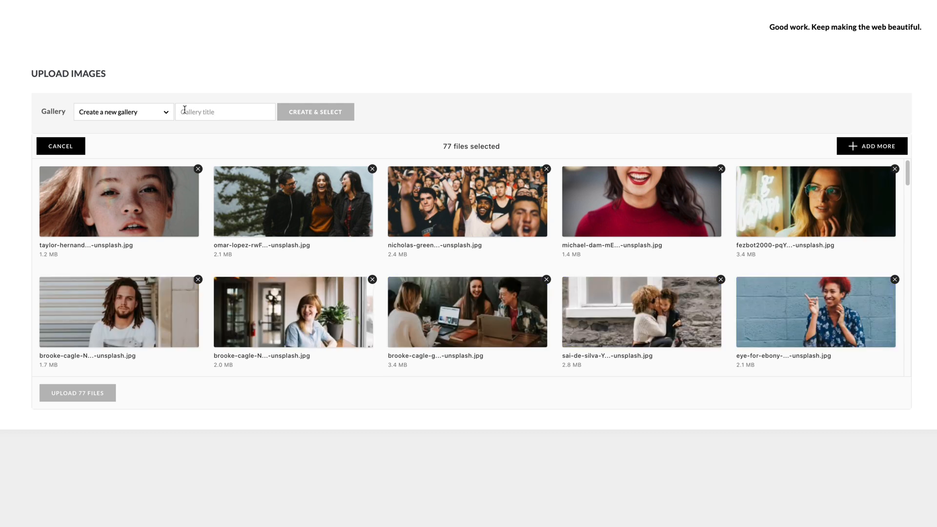
# Create and select a gallery titled Speed as the target for the 77 selected images
pyautogui.write('S')
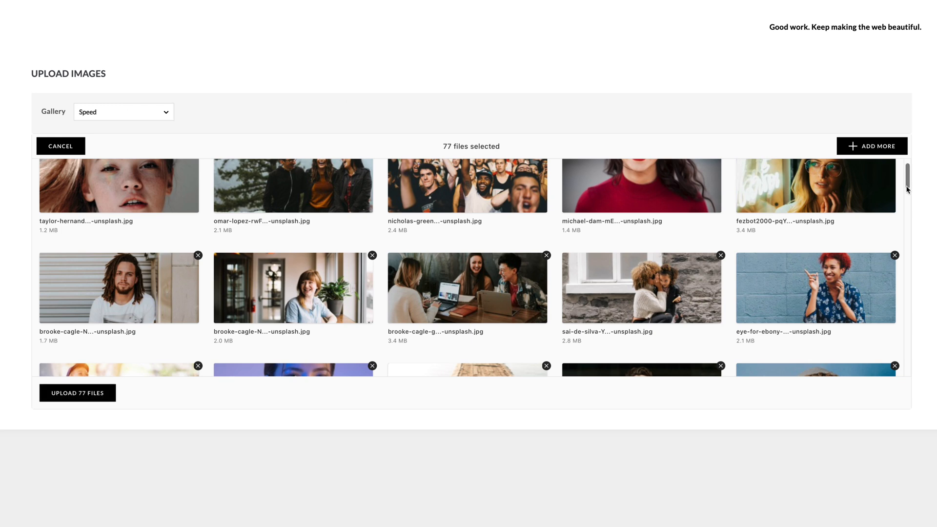
pyautogui.scroll(-3)
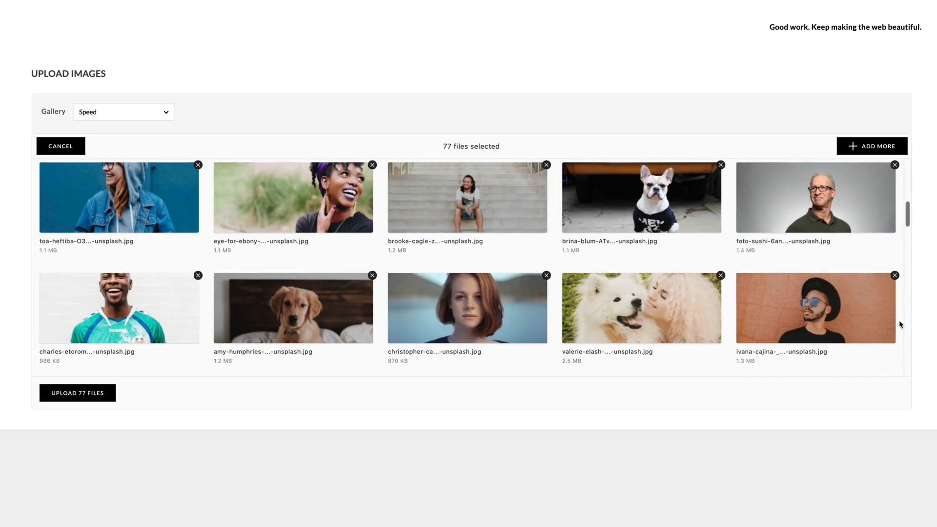
pyautogui.scroll(-3)
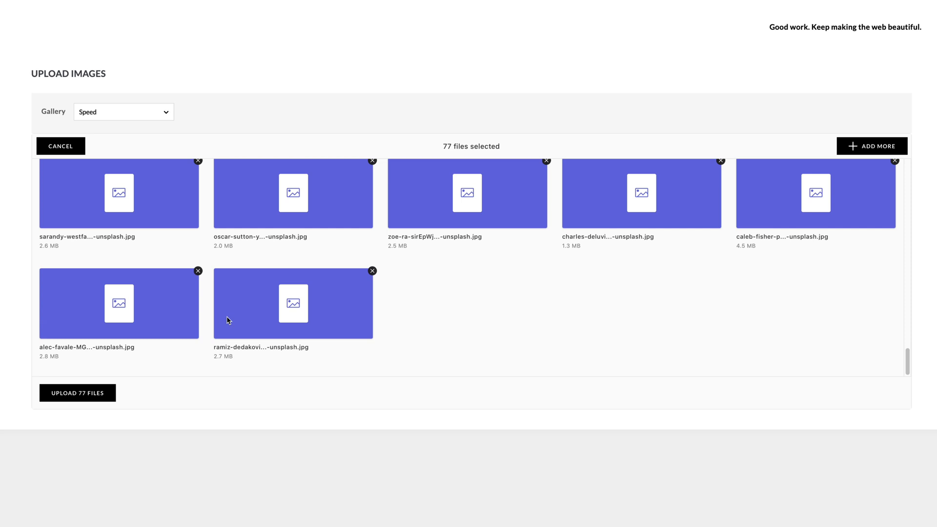
pyautogui.click(77, 393)
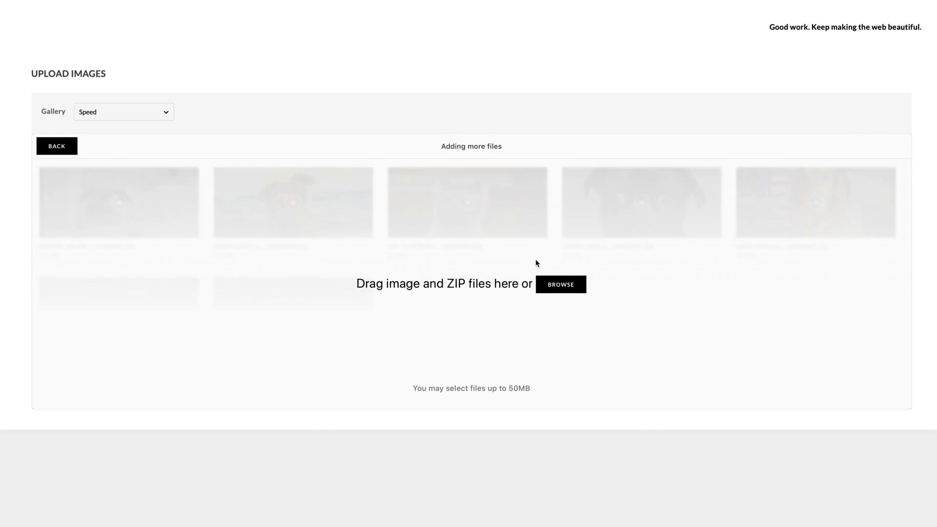
pyautogui.moveTo(426, 333)
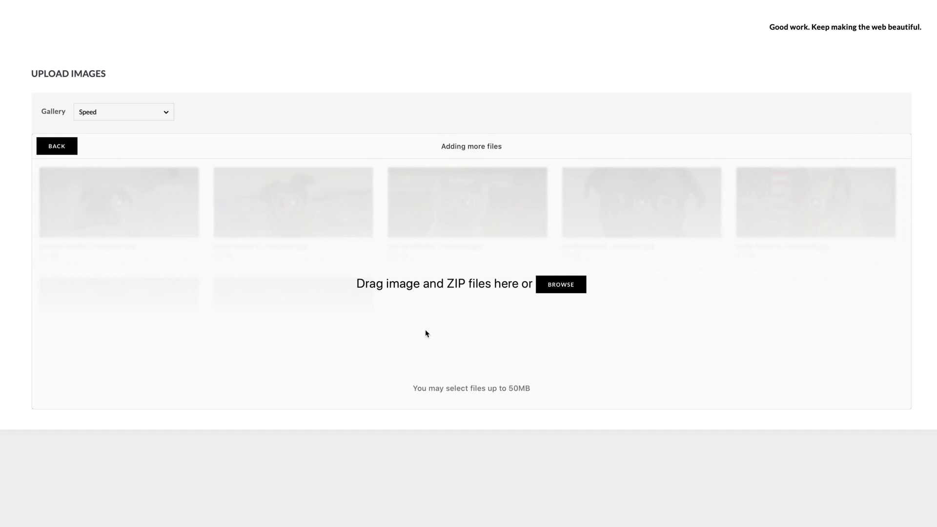
pyautogui.moveTo(186, 181)
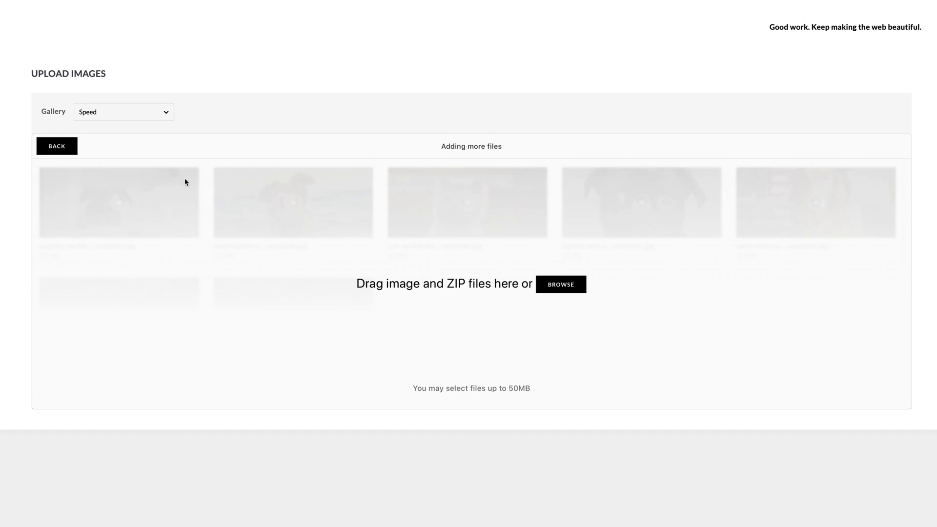
pyautogui.moveTo(124, 148)
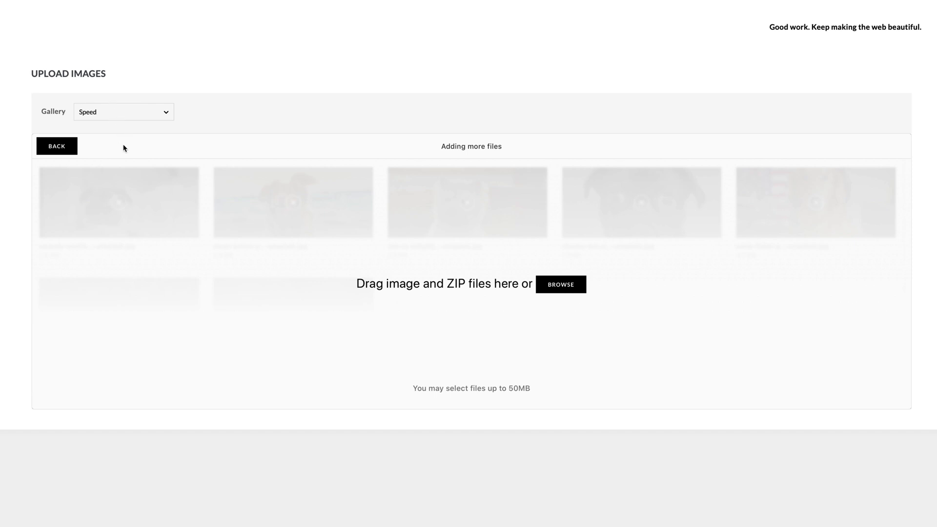
pyautogui.moveTo(137, 137)
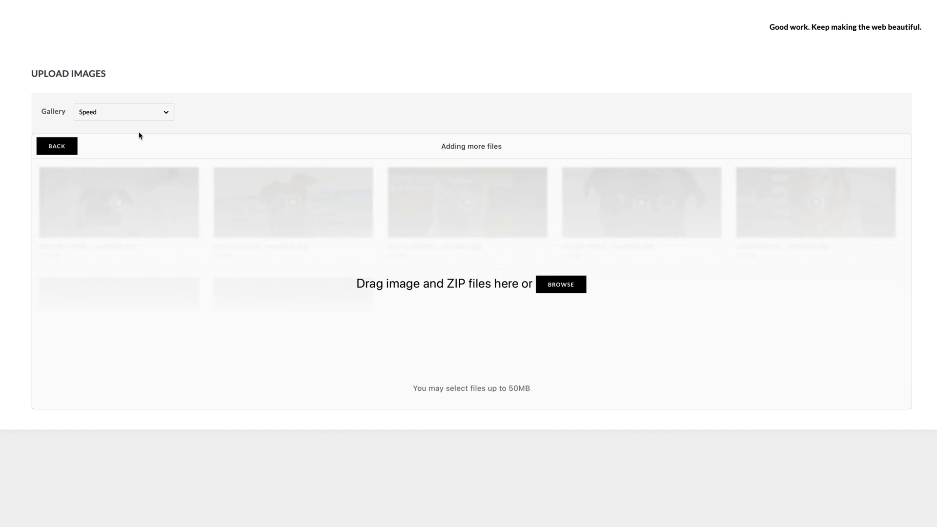
pyautogui.moveTo(80, 149)
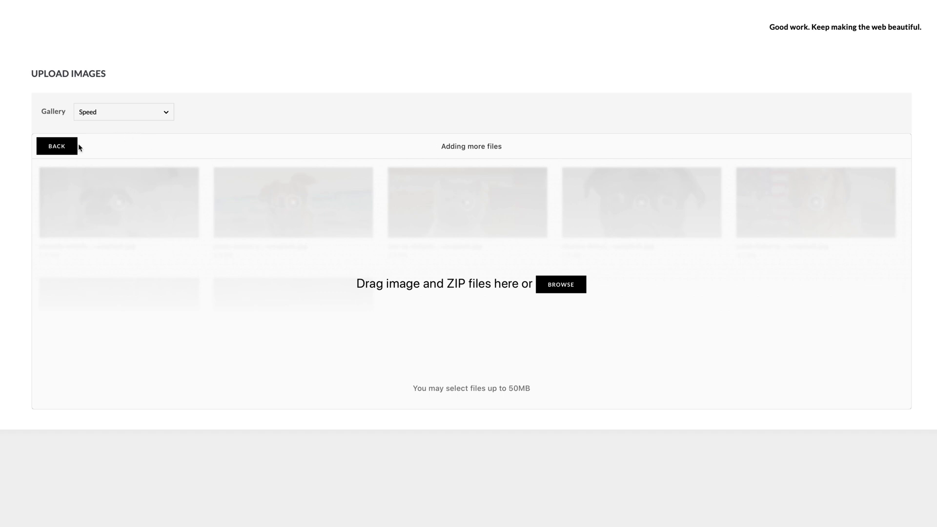
pyautogui.moveTo(82, 143)
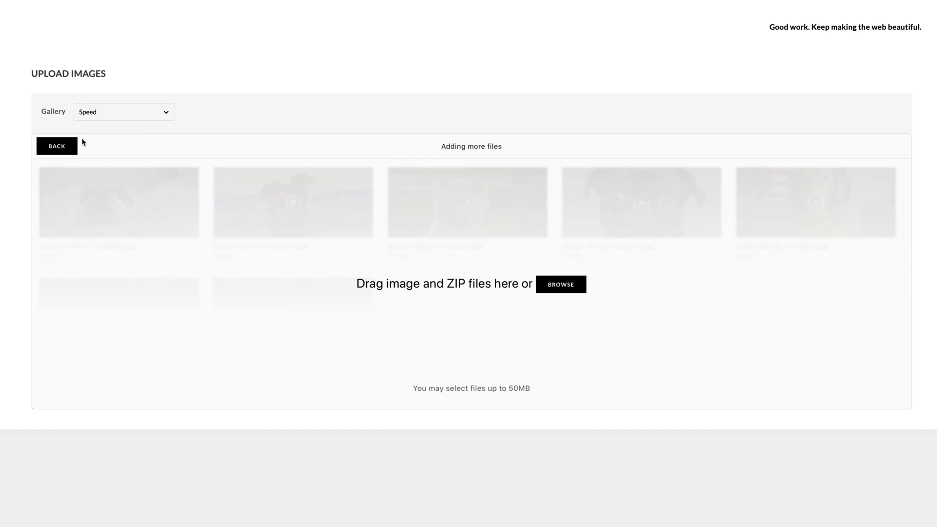
pyautogui.moveTo(57, 149)
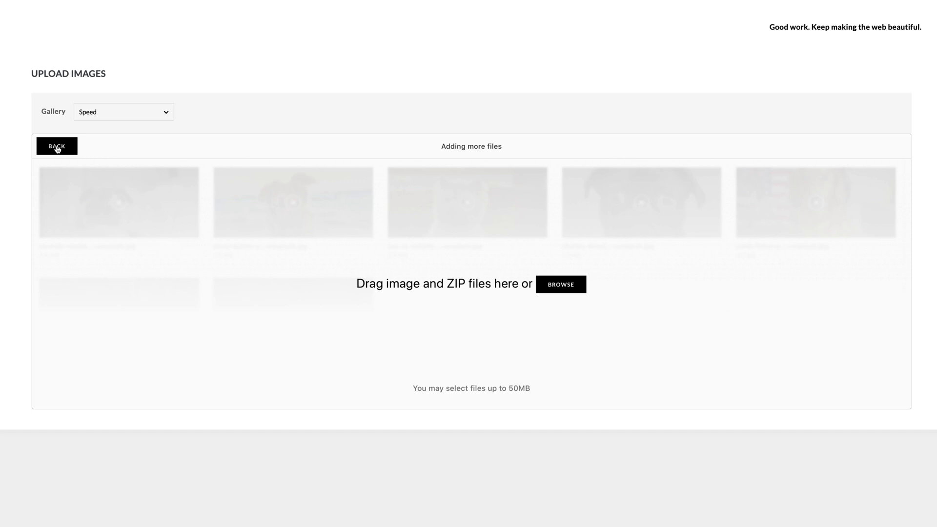